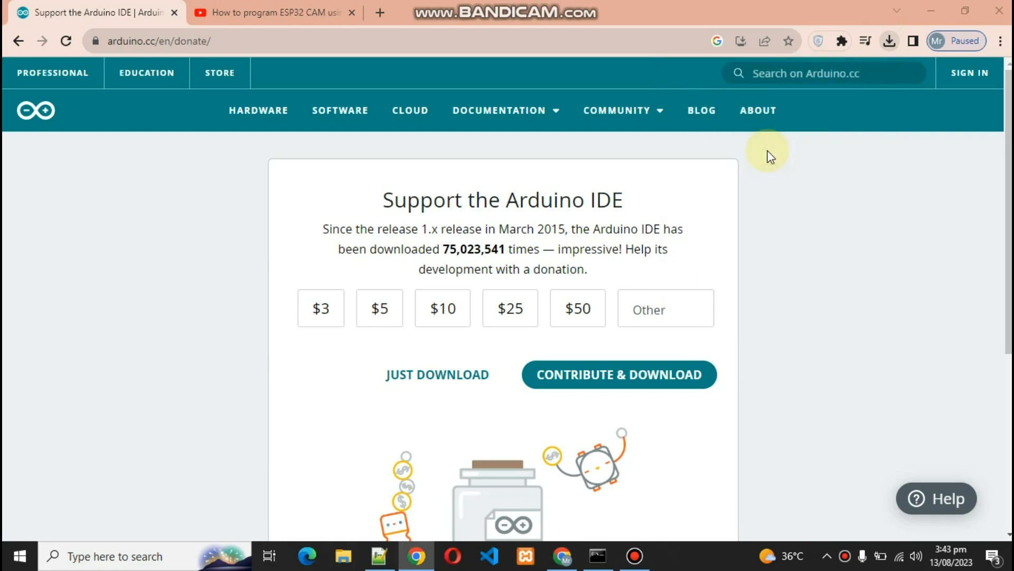
Finish the Arduino IDE 2.1.1 installer and search for 'arduino IDE' to launch it
left_click(437, 374)
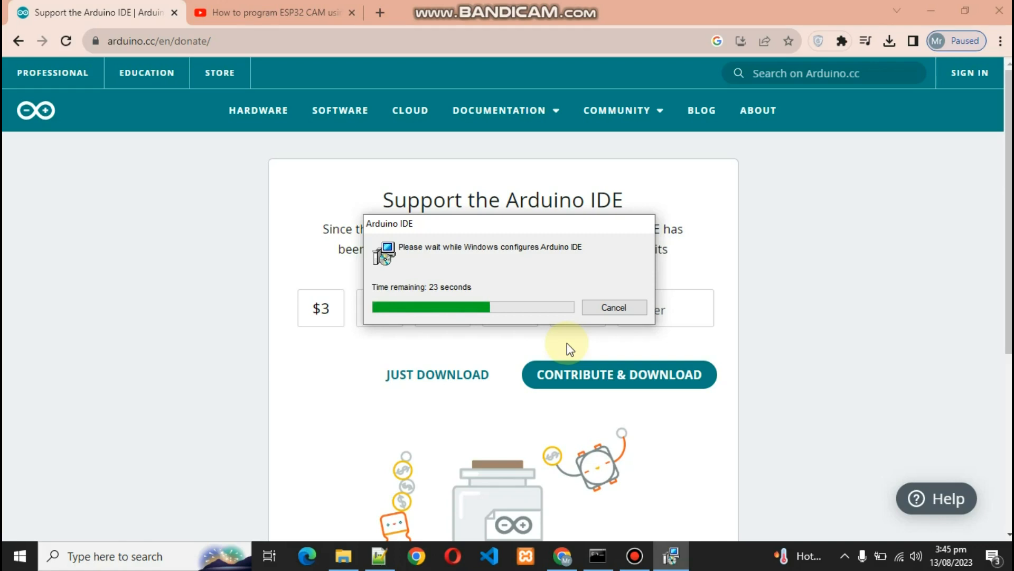
type("arduino IDE")
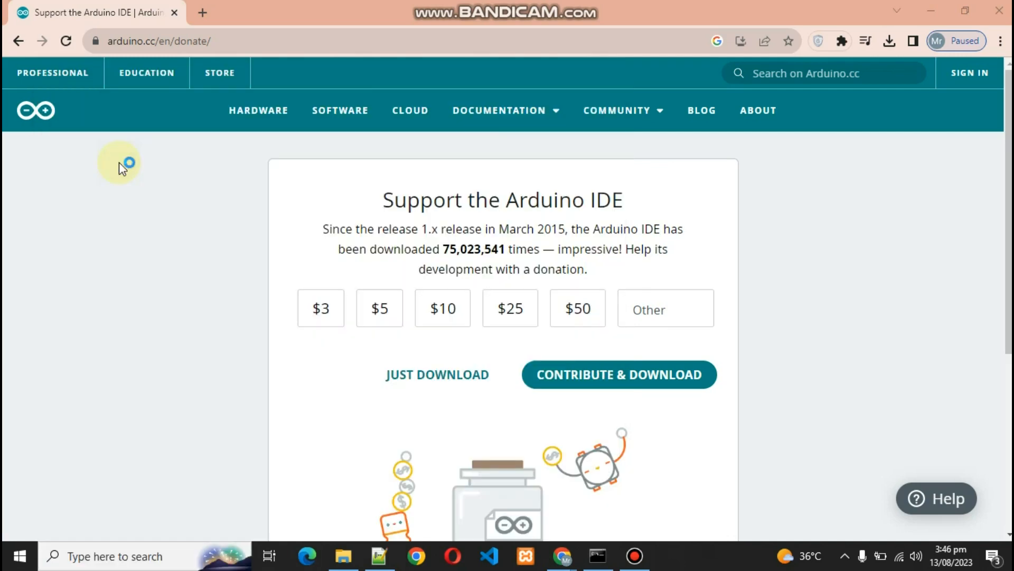
mouse_move(196, 182)
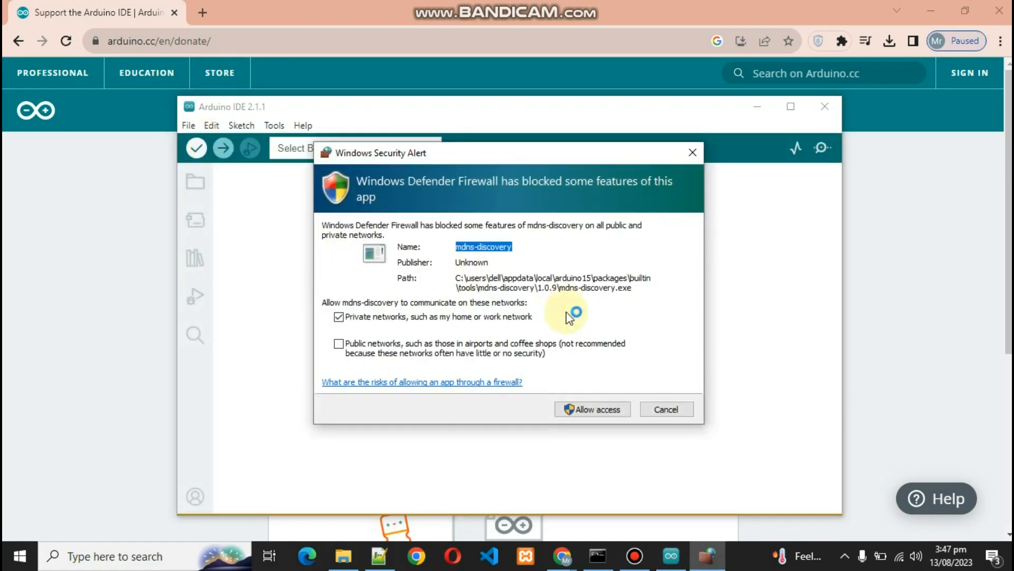
Allow firewall access for the mdns-discovery tool and Arduino IDE
left_click(603, 409)
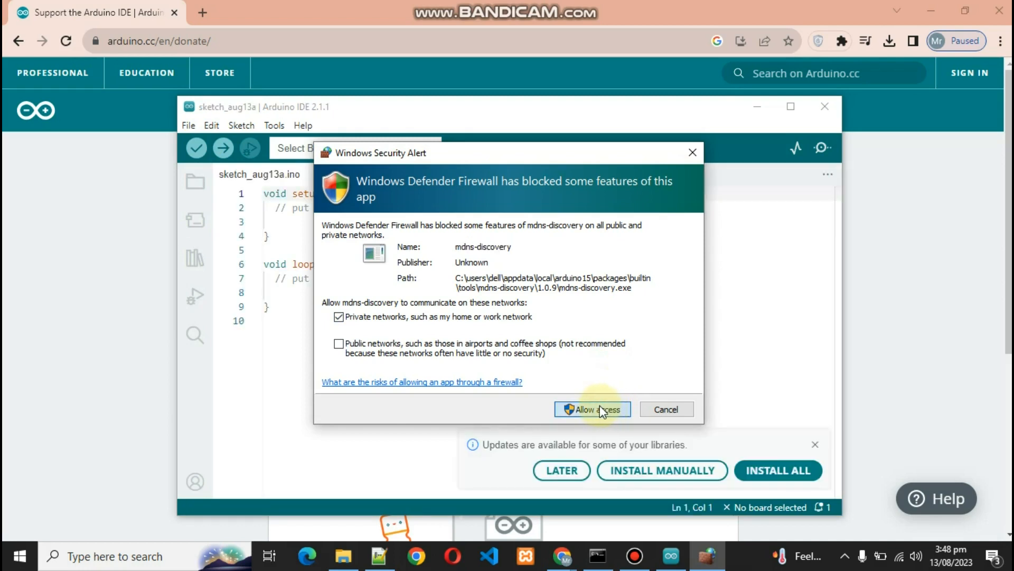
left_click(592, 409)
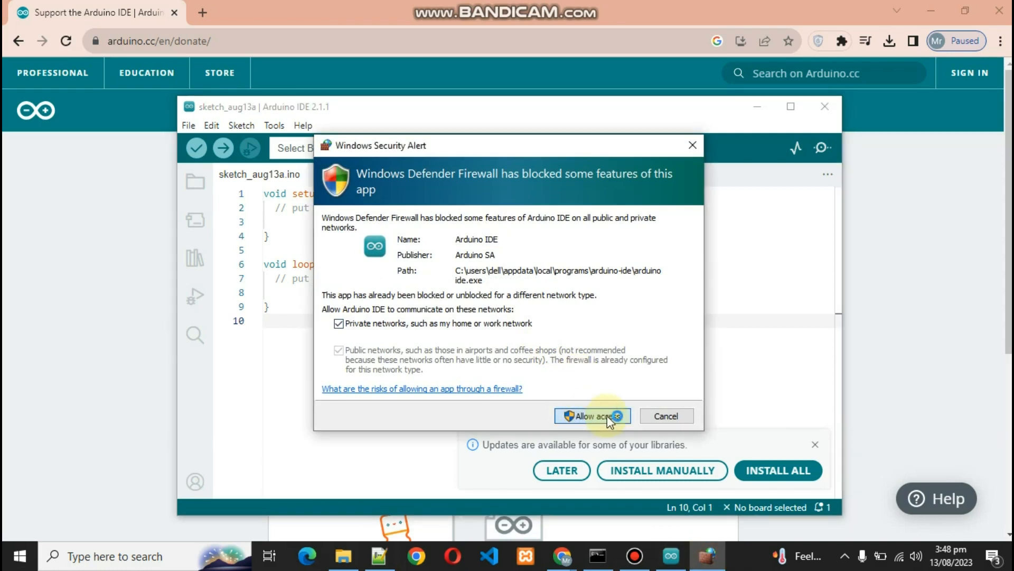
left_click(591, 417)
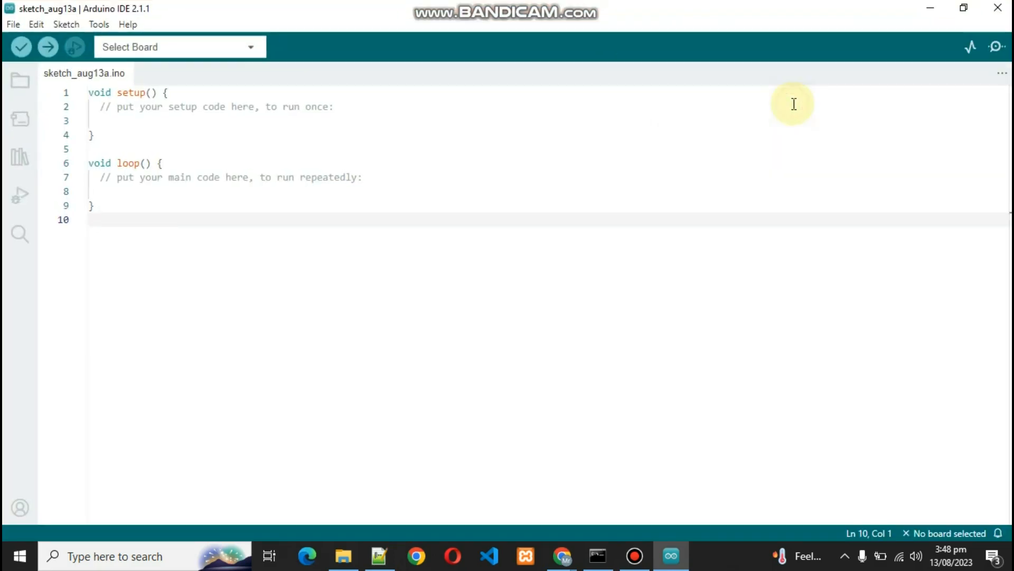
mouse_move(25, 47)
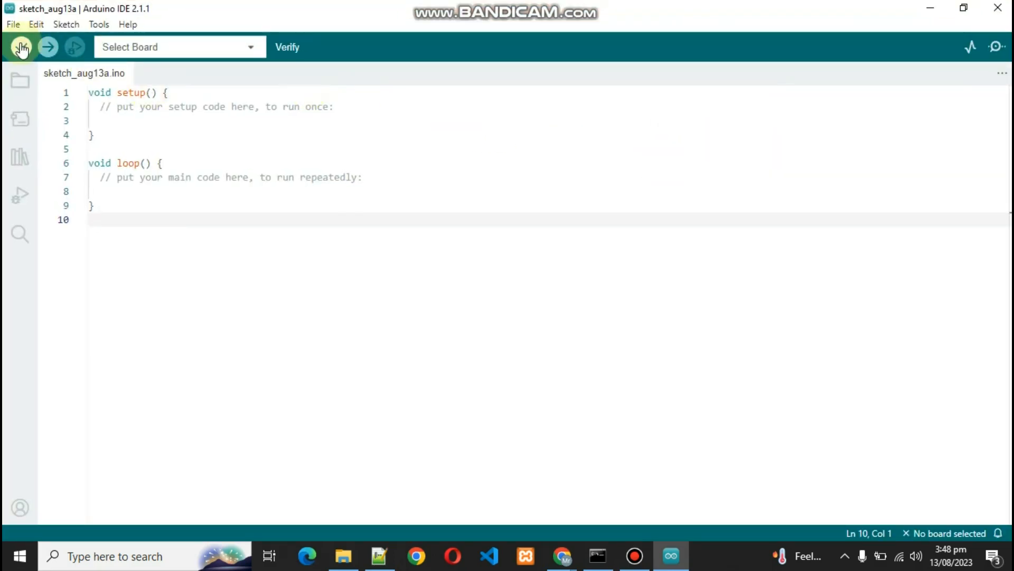
Save the ESP32 and ESP8266 board package URLs in Preferences' Additional boards manager URLs
left_click(18, 24)
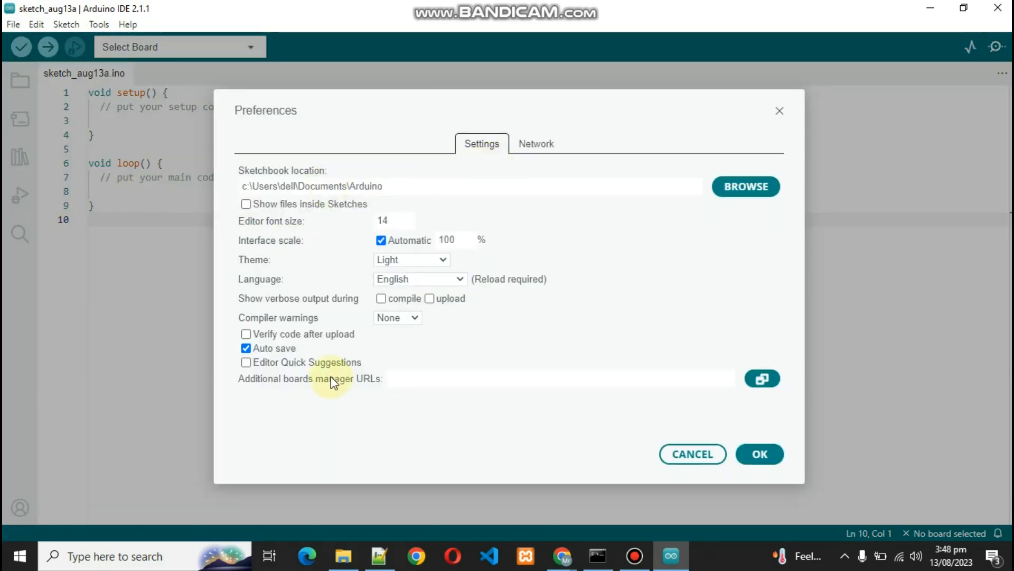
left_click(446, 379)
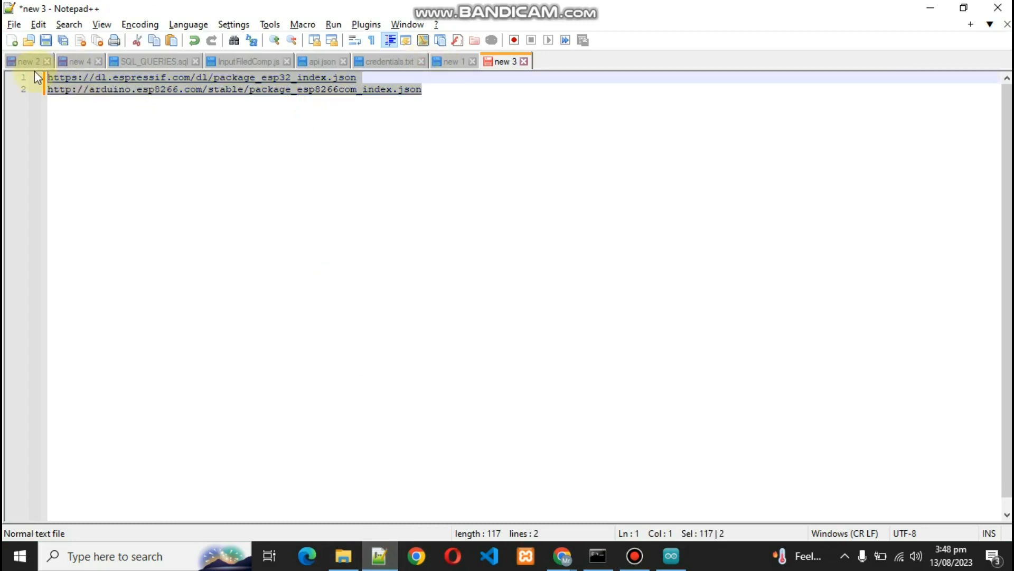
left_click(670, 556)
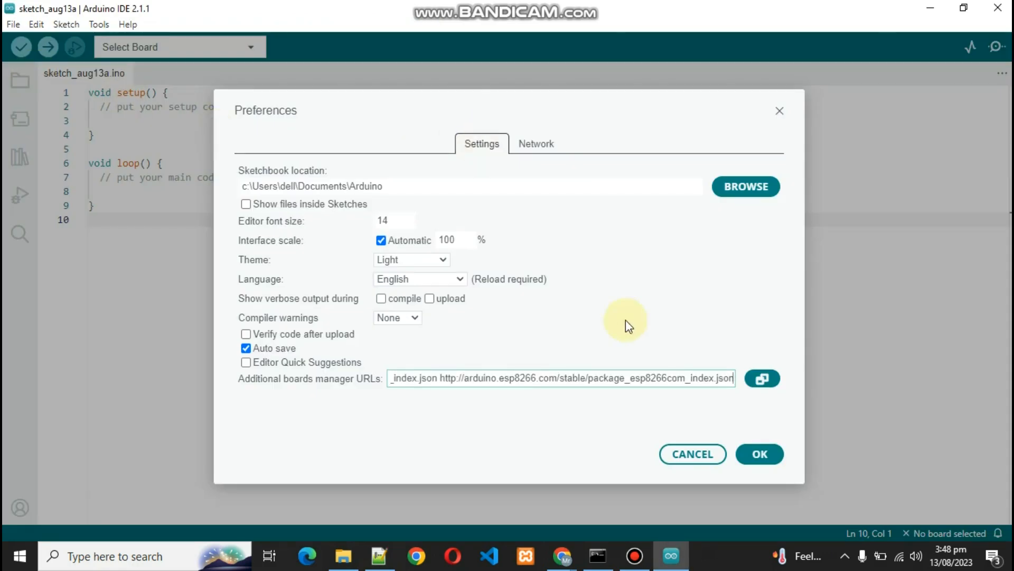
left_click(758, 454)
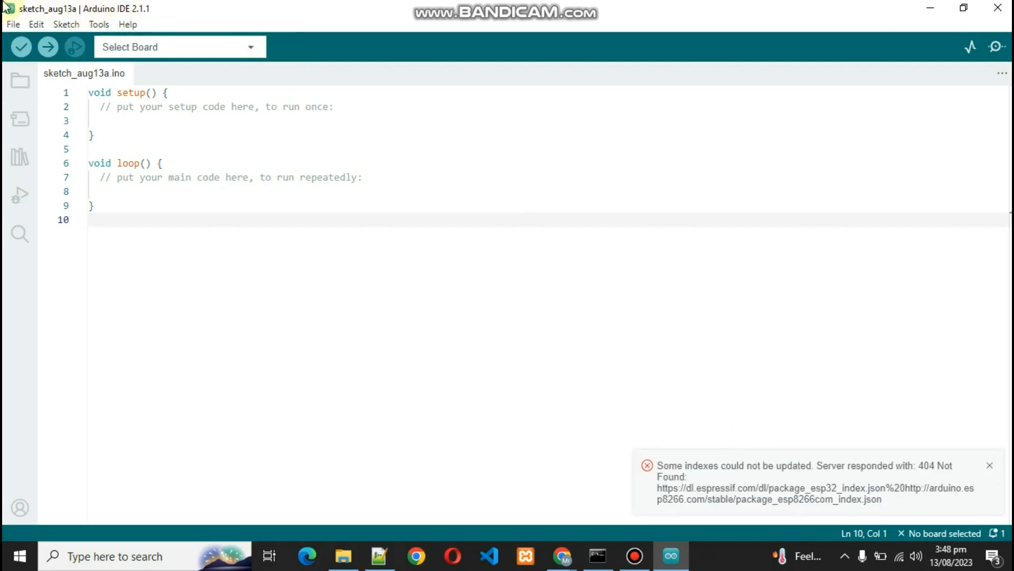
Install esp32 by Espressif Systems 2.0.11 from the Boards Manager after searching 'es'
left_click(99, 24)
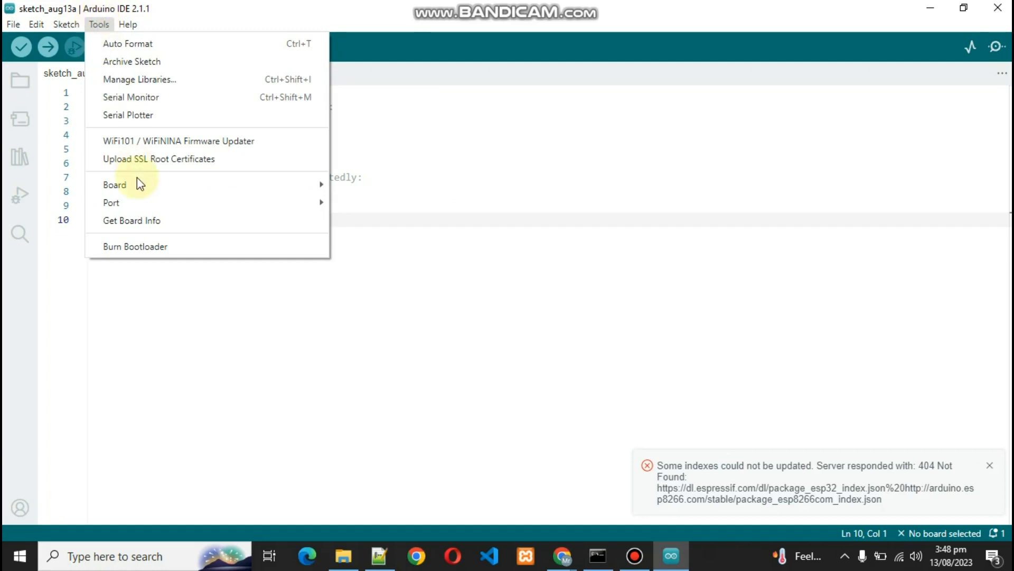
mouse_move(115, 183)
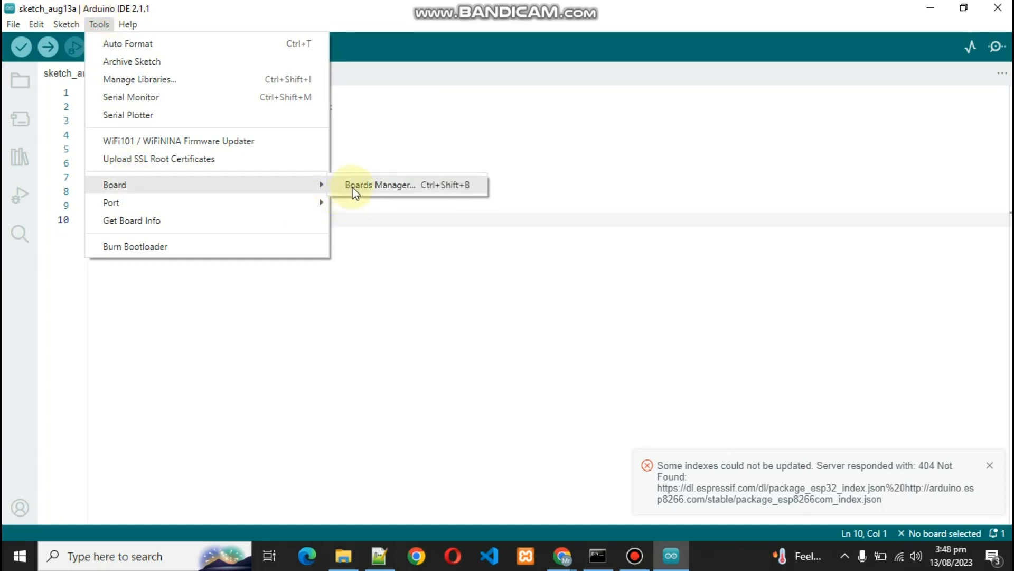
left_click(378, 185)
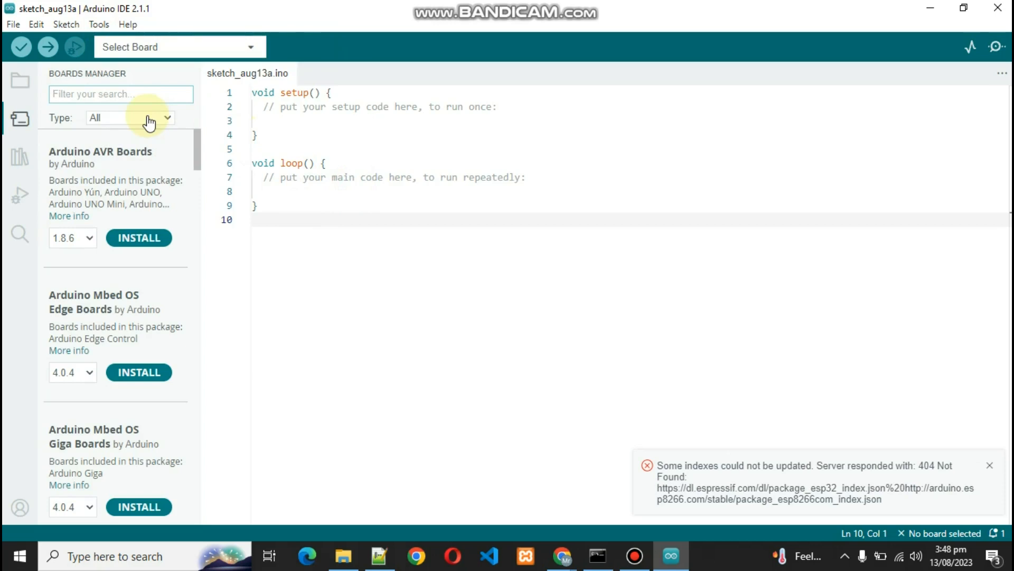
type("e")
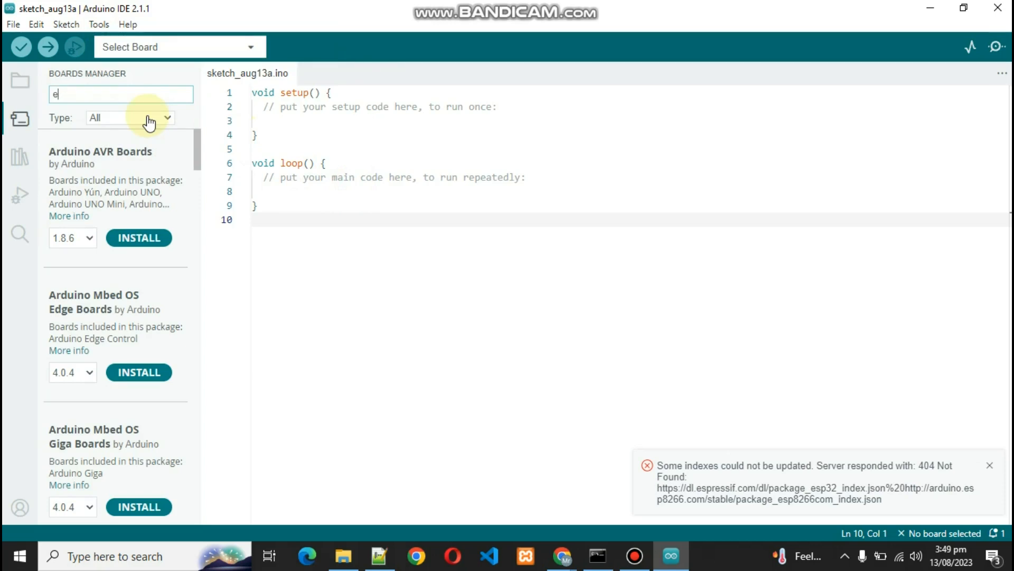
type("sp32")
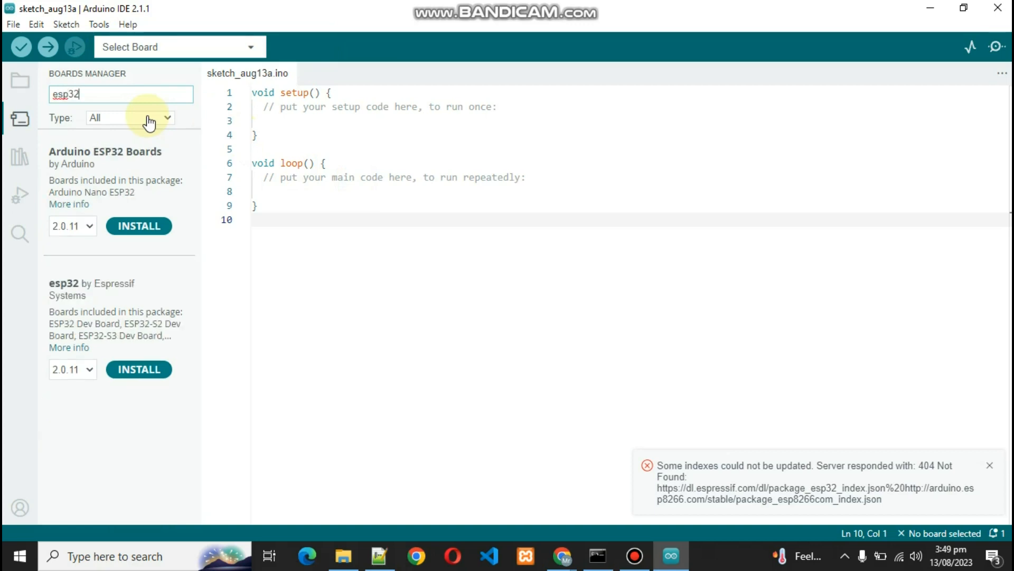
left_click(139, 370)
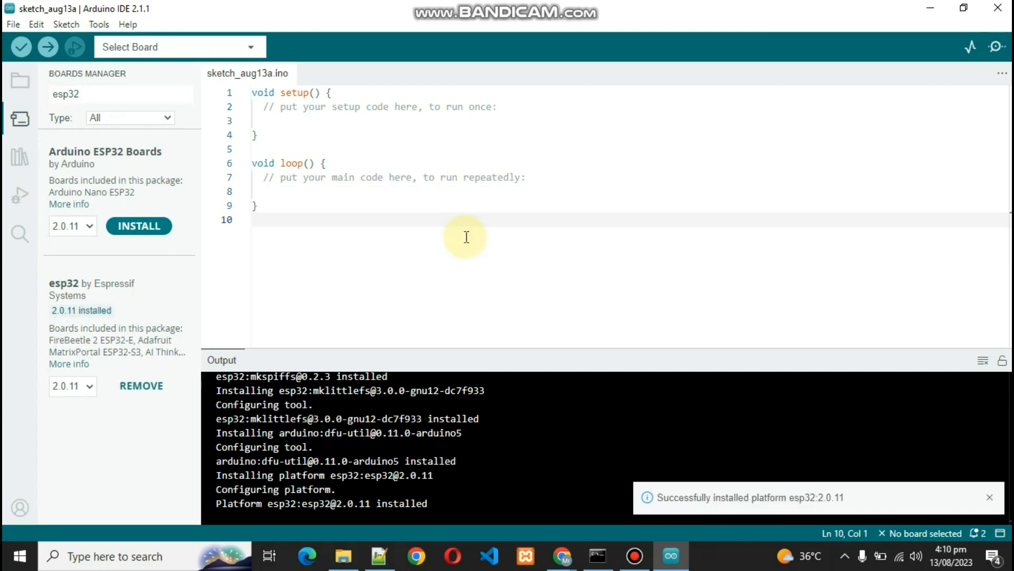
mouse_move(469, 390)
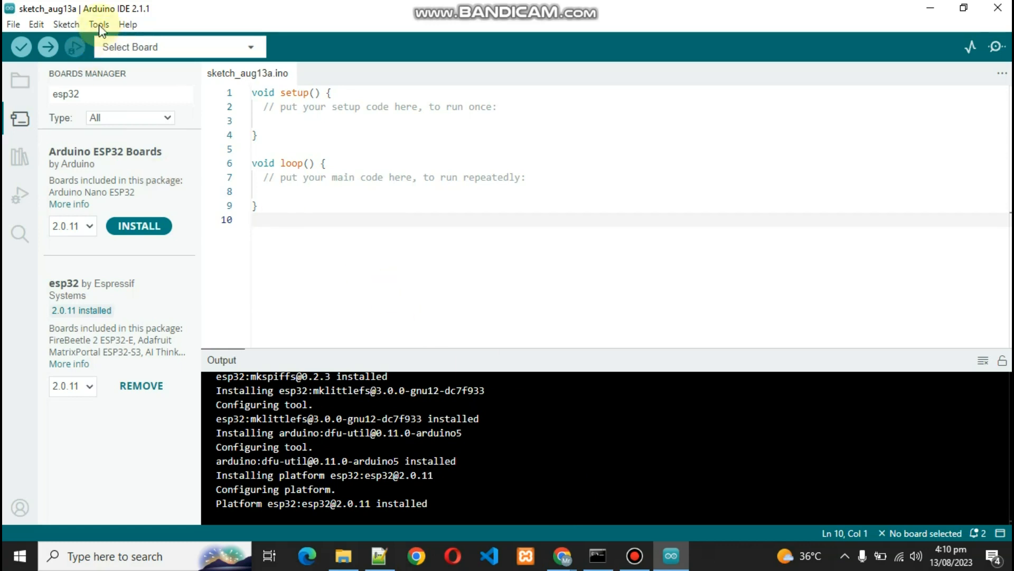
Select AI Thinker ESP32-CAM as the build board and review its settings under Tools
left_click(100, 24)
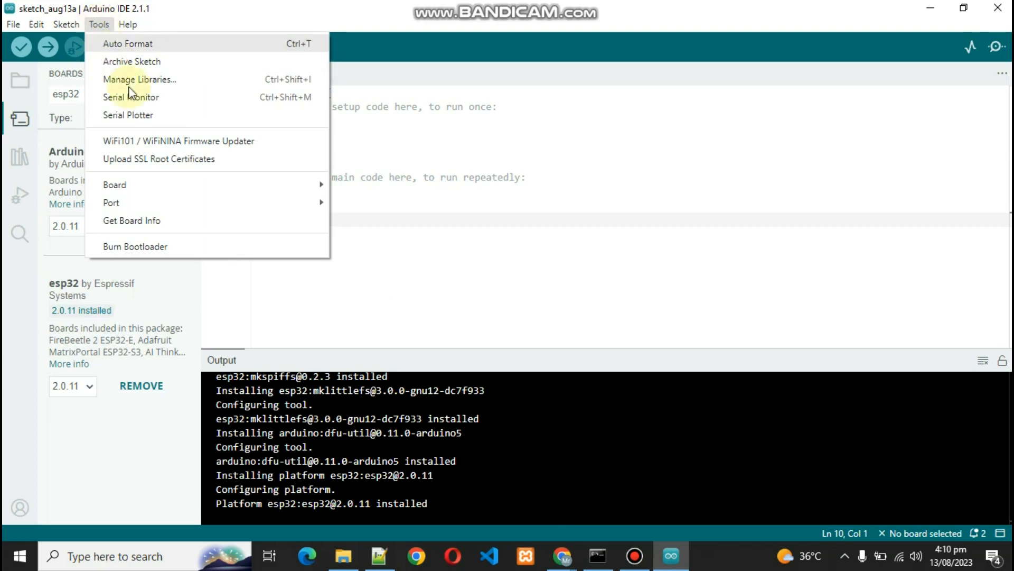
mouse_move(114, 184)
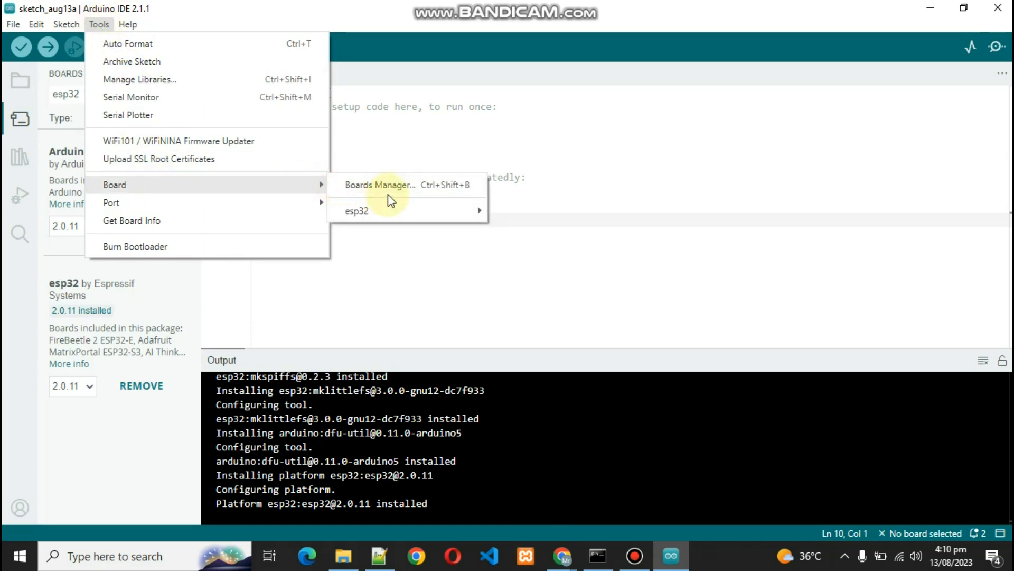
mouse_move(414, 210)
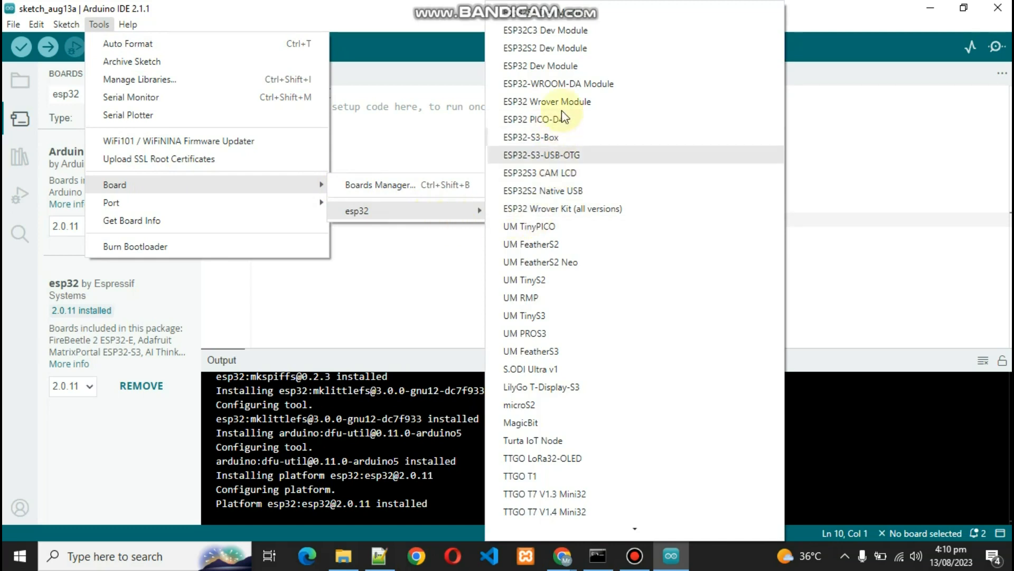
mouse_move(551, 192)
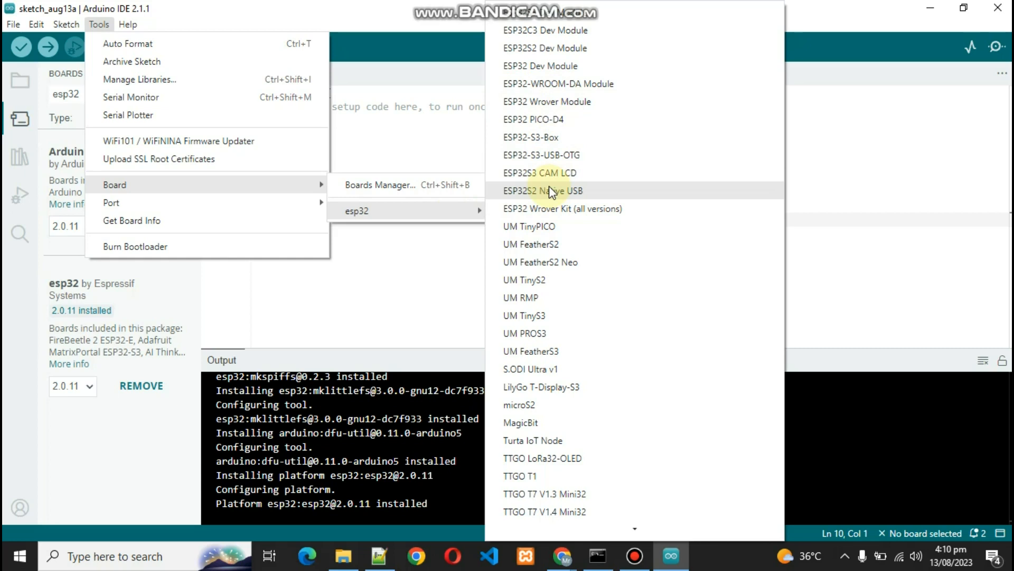
scroll("down", 3)
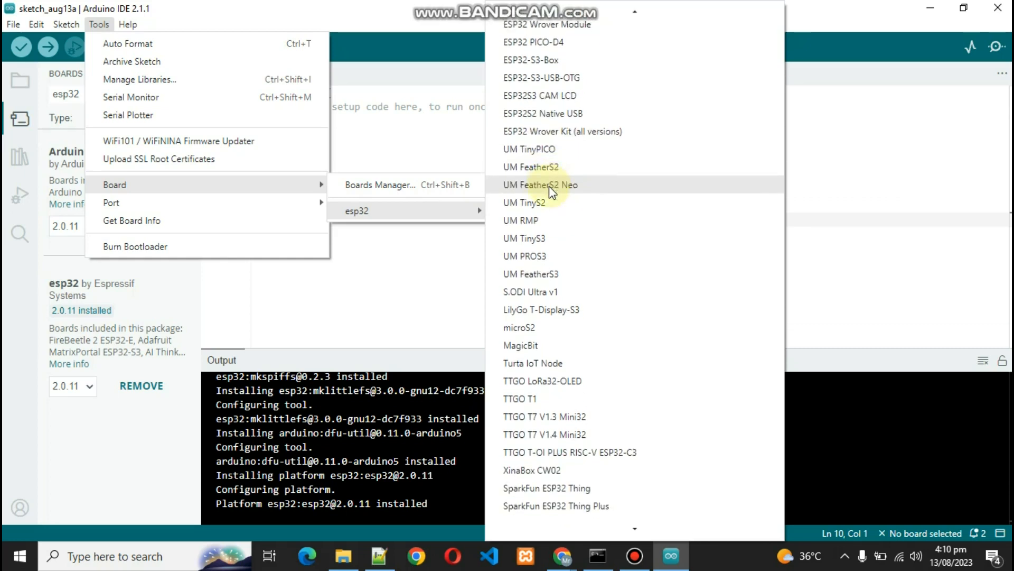
scroll("down", 3)
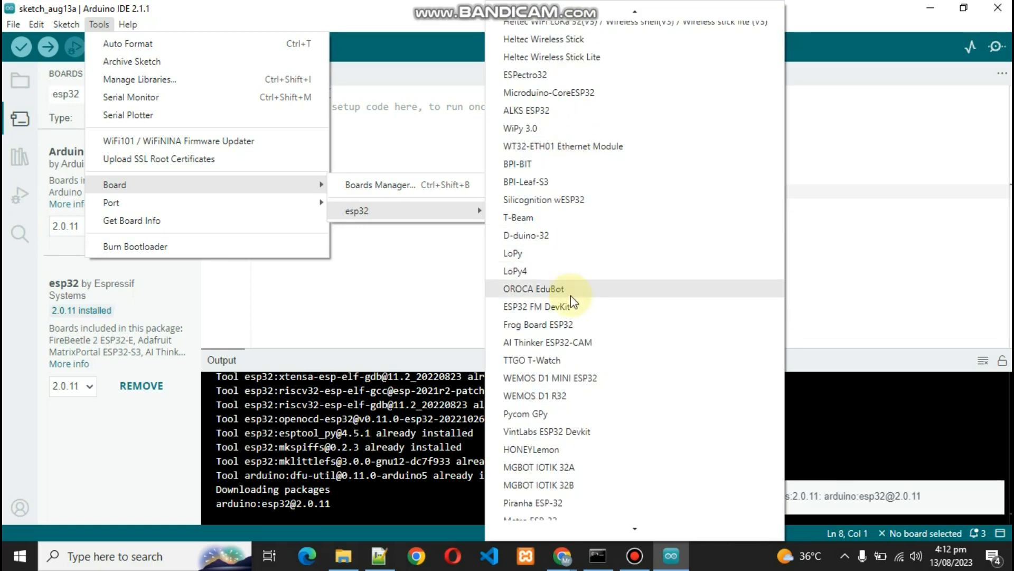
mouse_move(548, 347)
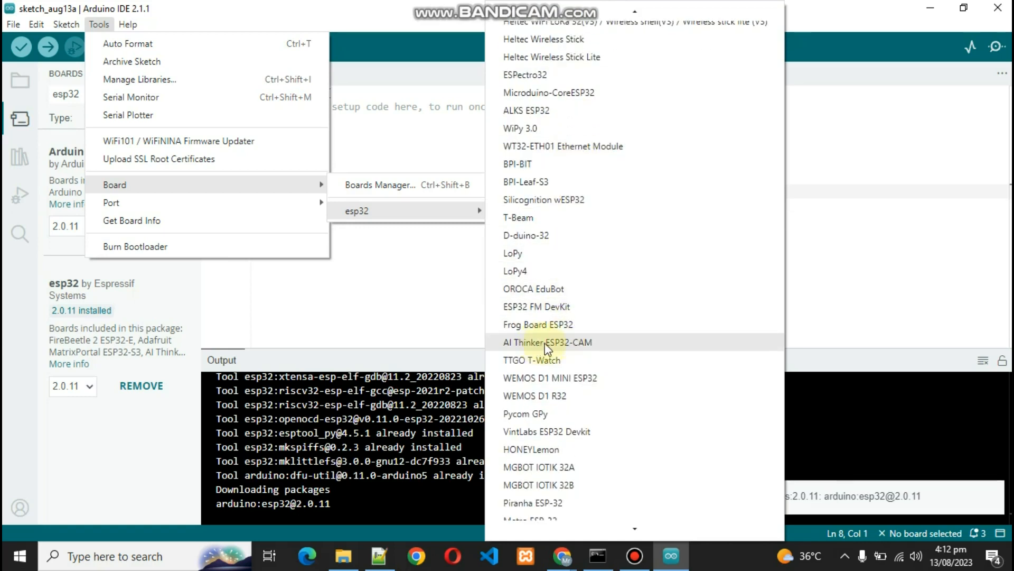
left_click(547, 342)
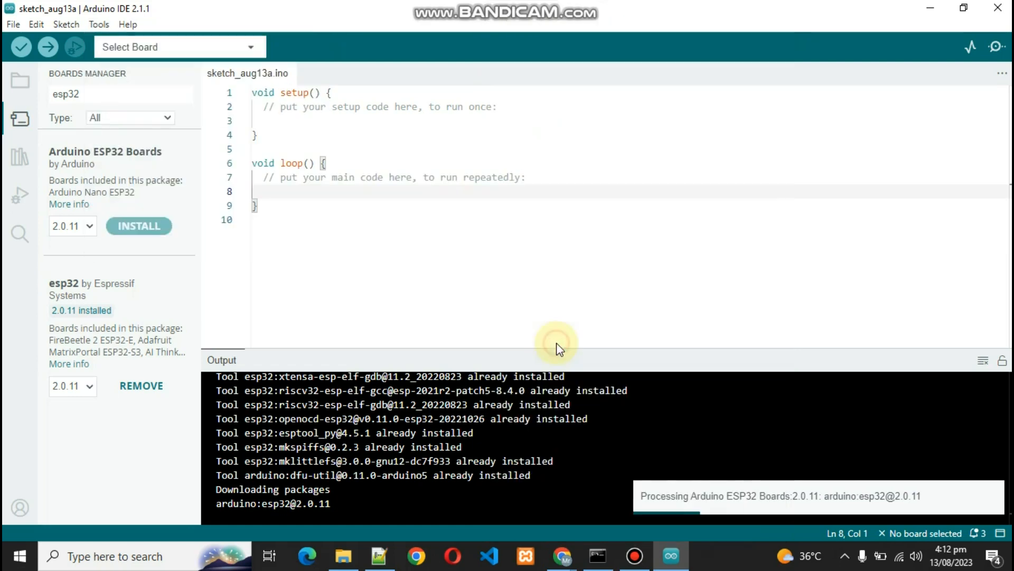
left_click(180, 47)
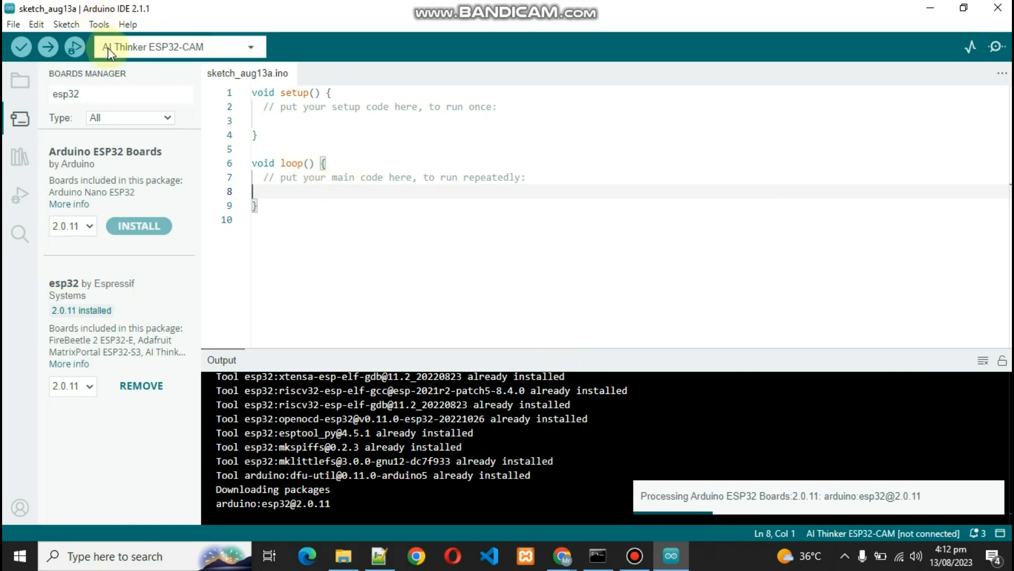
left_click(100, 24)
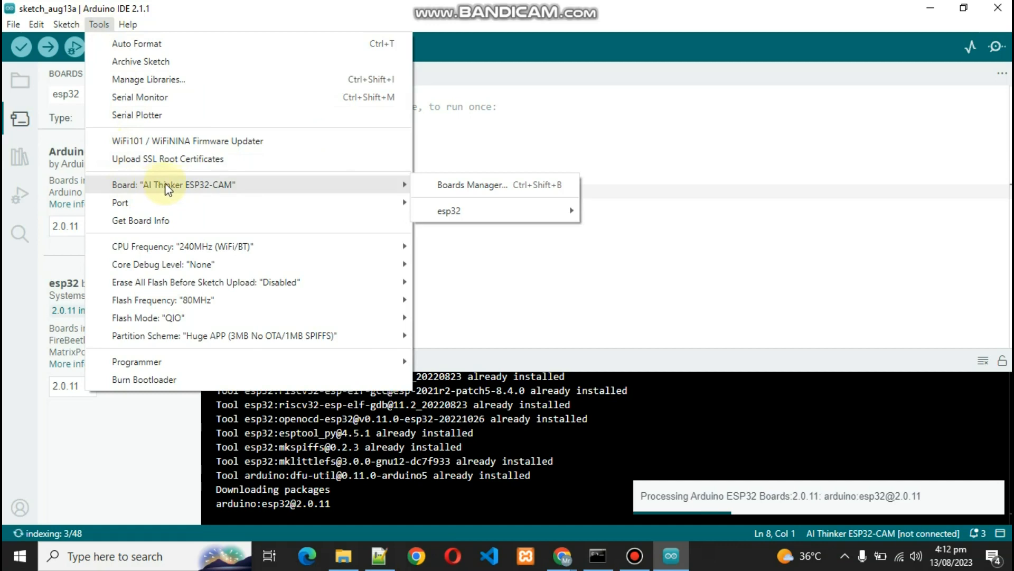
mouse_move(448, 272)
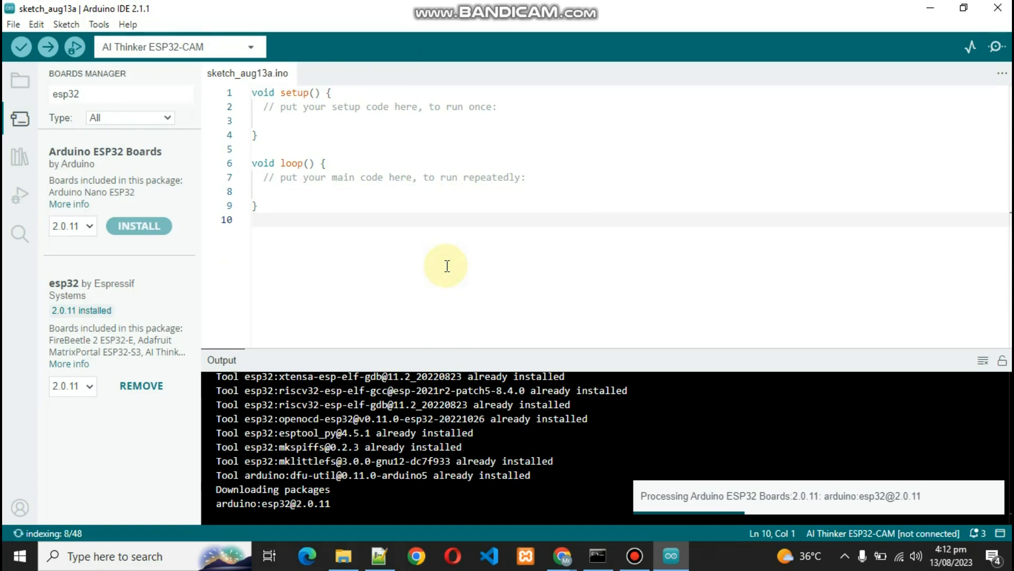
Browse File > Examples toward the ESP32 CameraWebServer sketch
left_click(17, 25)
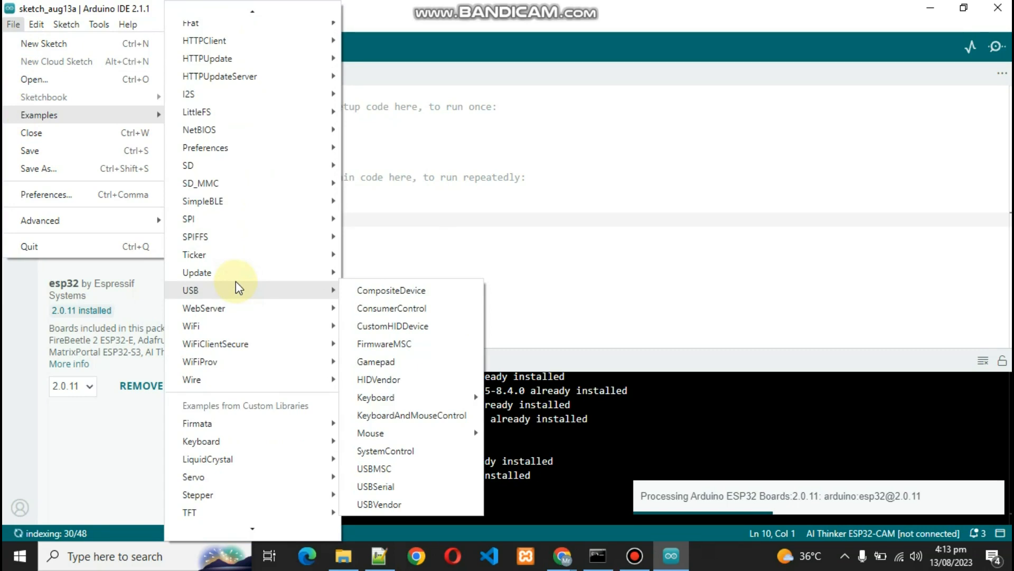
mouse_move(249, 137)
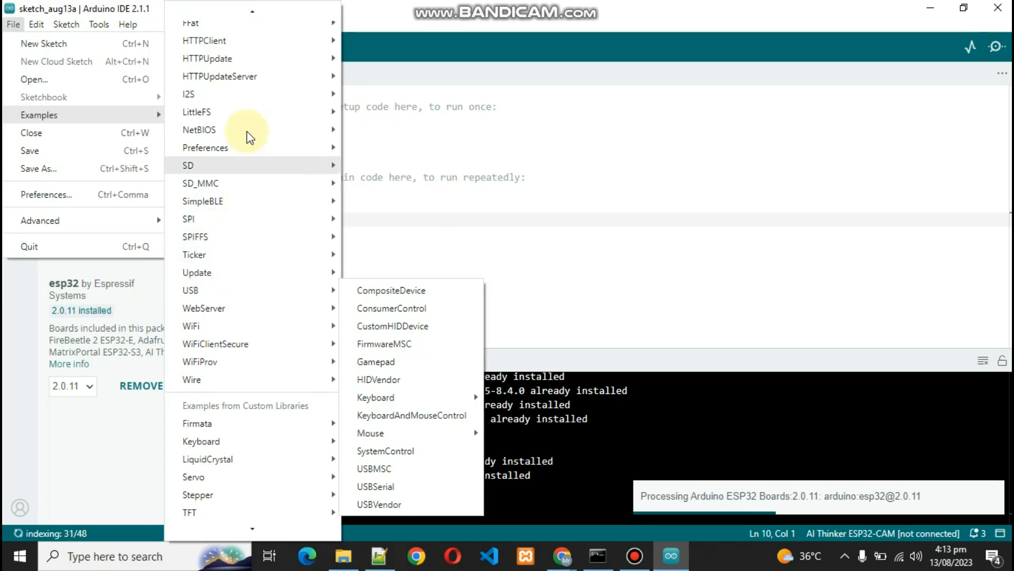
mouse_move(245, 326)
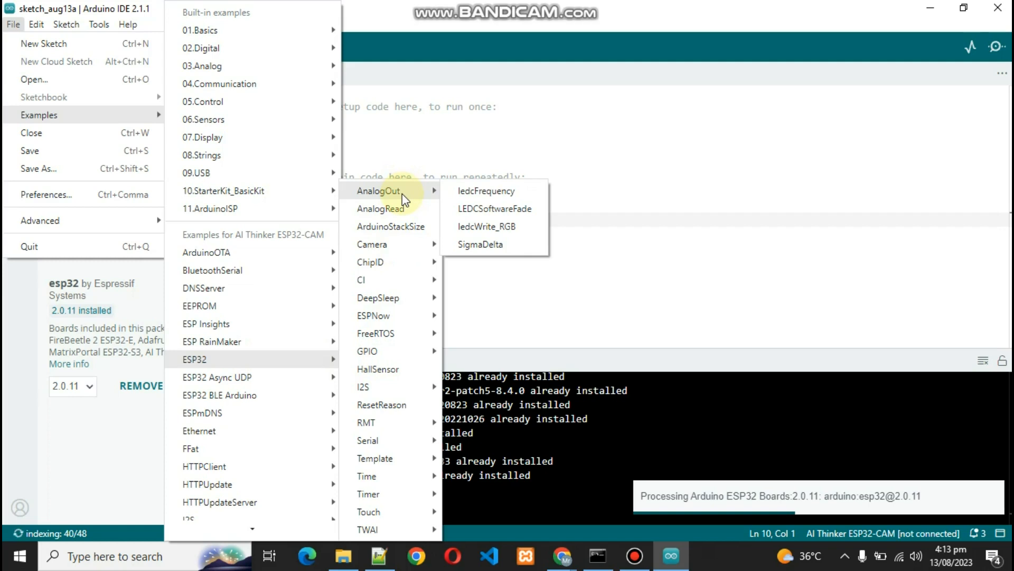
mouse_move(372, 244)
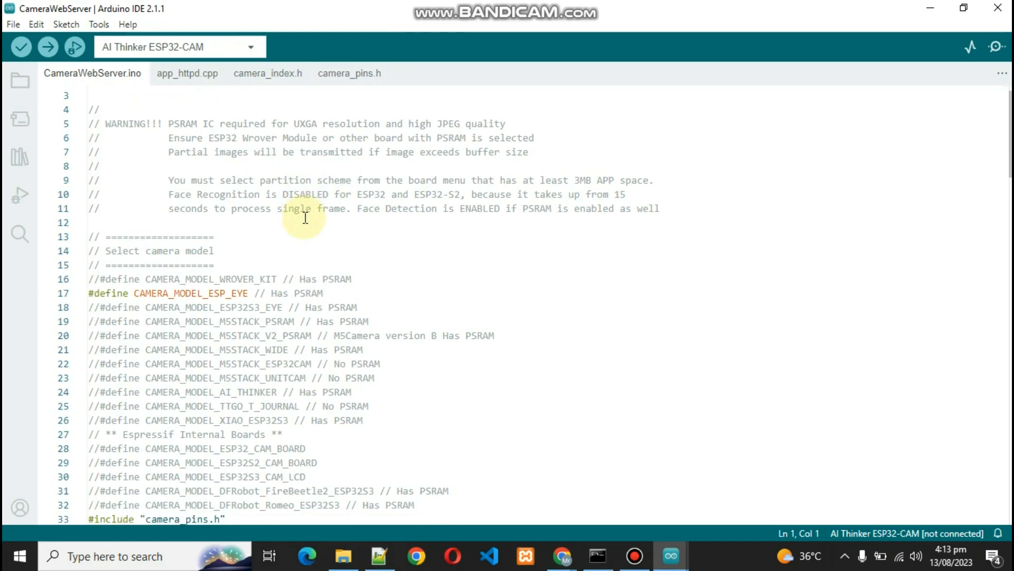
Edit the sketch's ssid and password lines for the WiFi credentials with the AI_THINKER camera model
scroll("down", 3)
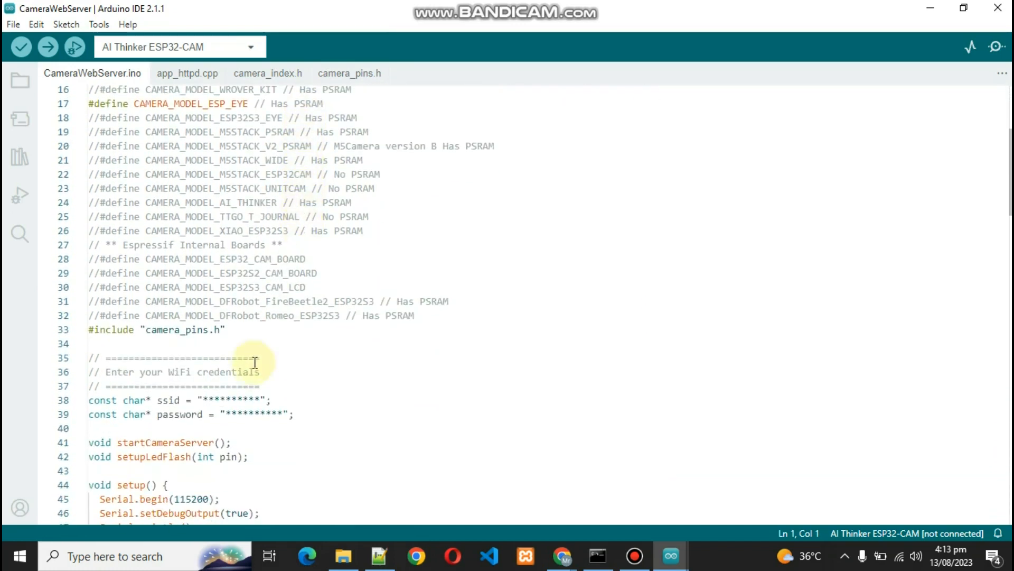
left_click(269, 399)
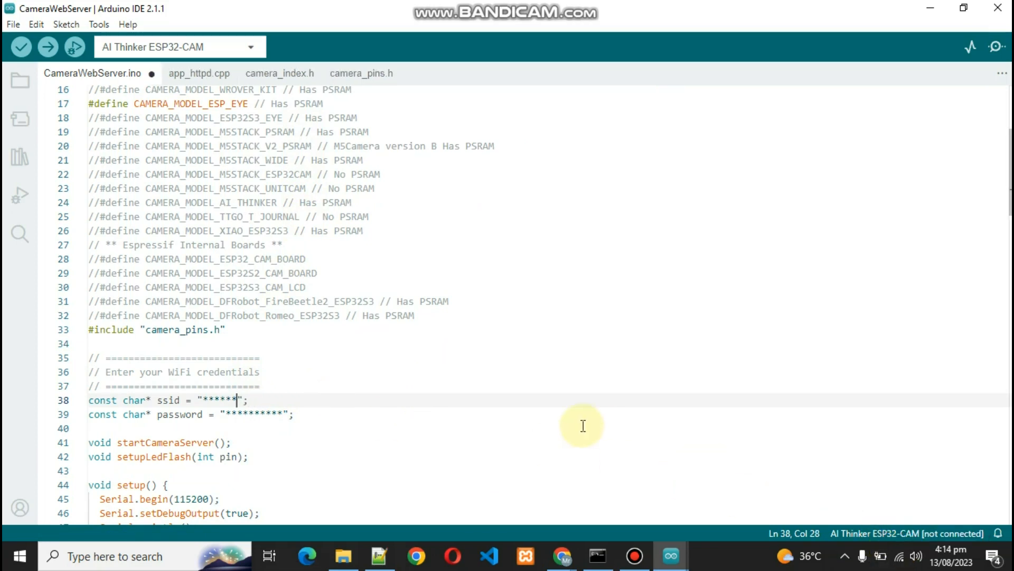
left_click(47, 48)
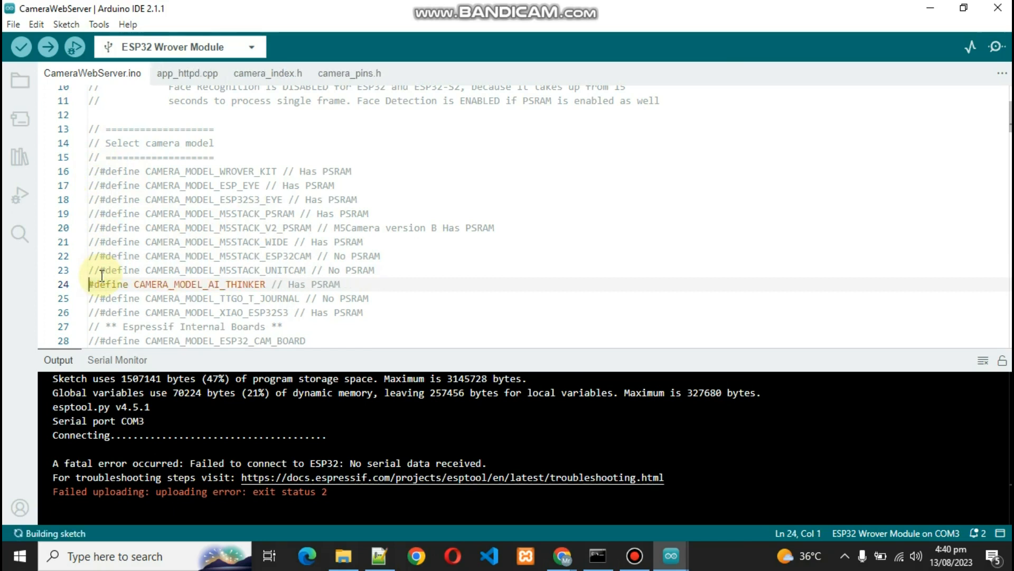
Confirm AI Thinker ESP32-CAM on COM3 and inspect the 240MHz CPU frequency choice
left_click(99, 24)
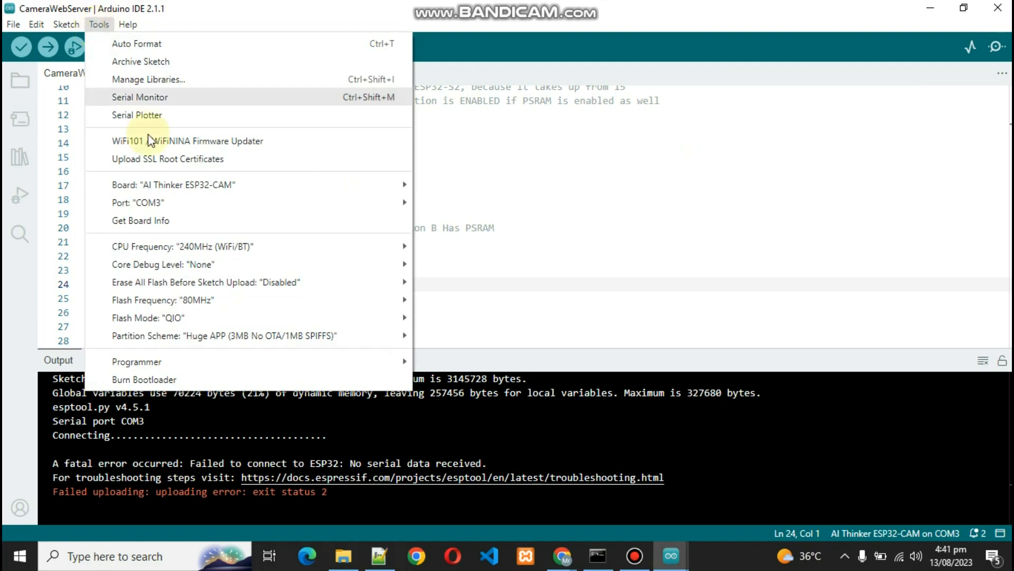
mouse_move(172, 185)
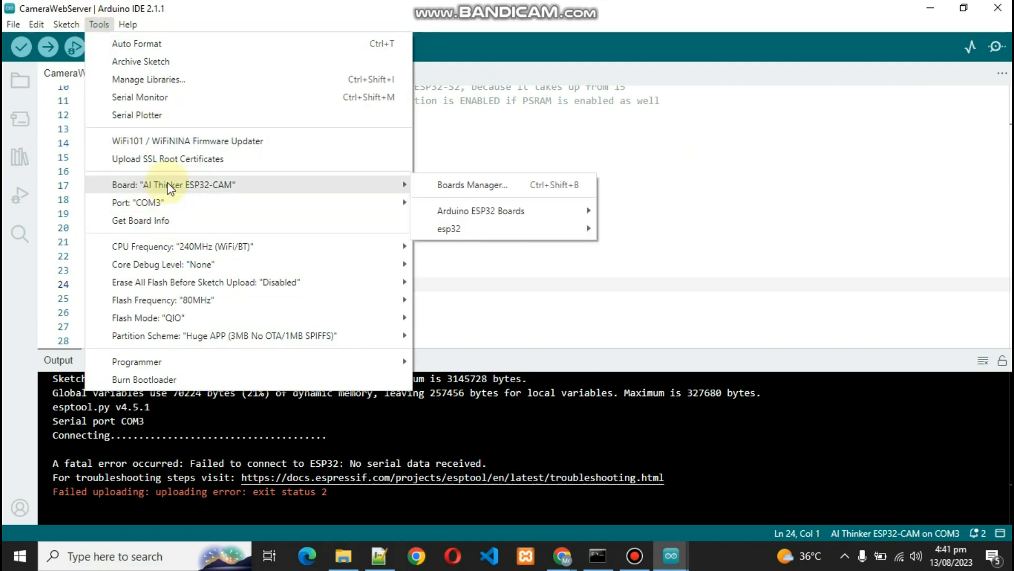
mouse_move(136, 186)
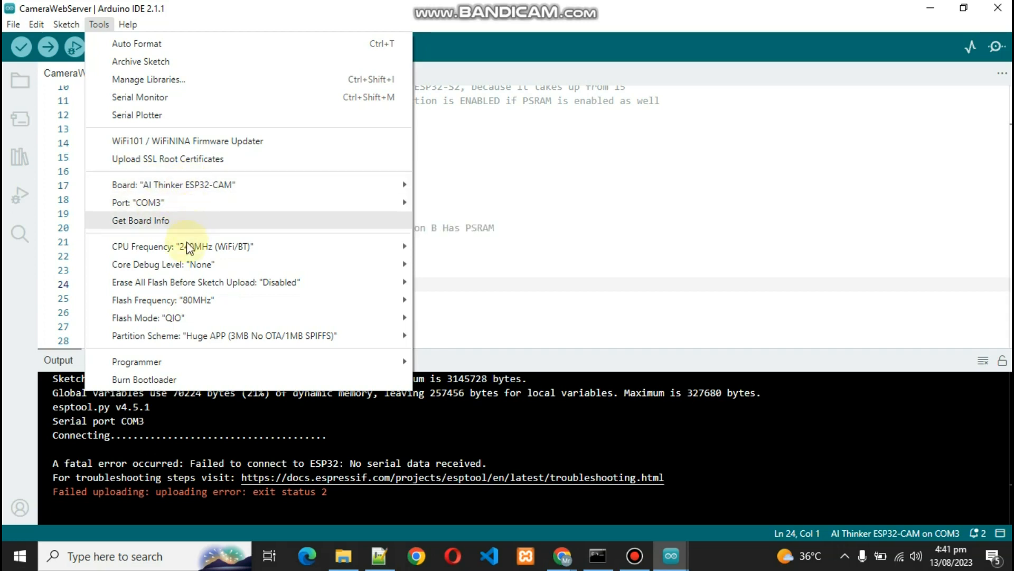
left_click(169, 246)
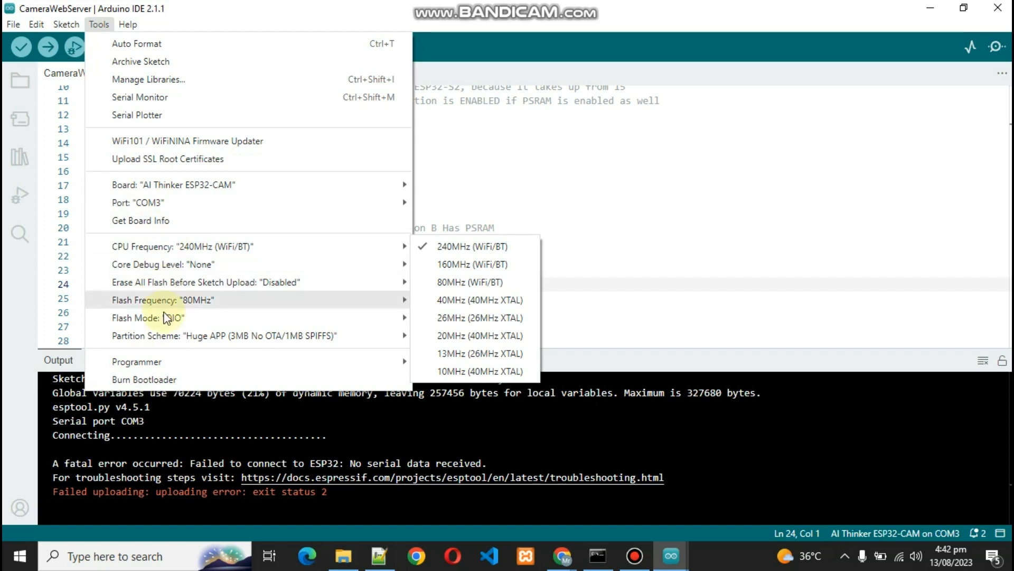
mouse_move(191, 340)
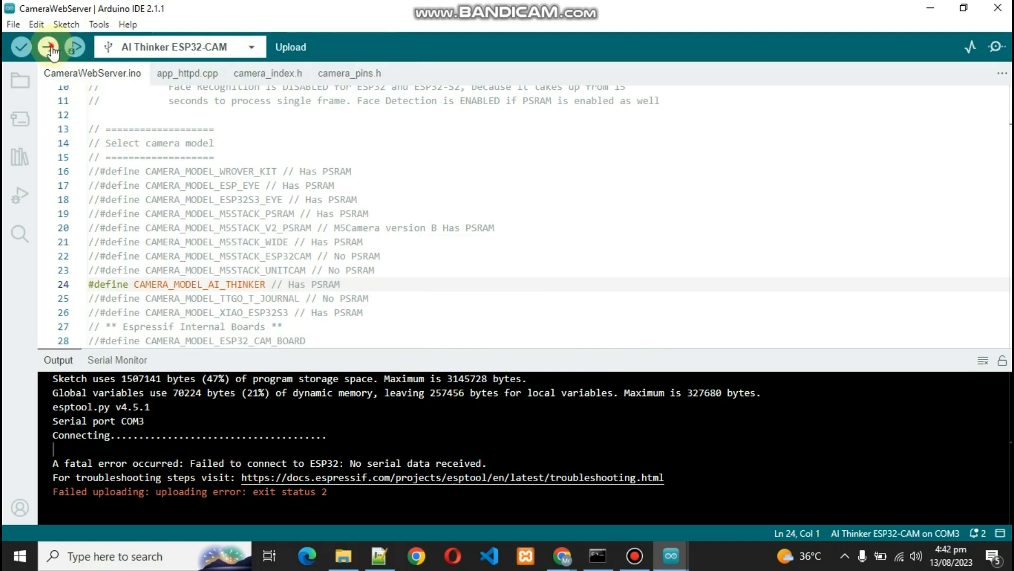
Upload the CameraWebServer sketch to the ESP32-CAM until the hash verifies
left_click(51, 47)
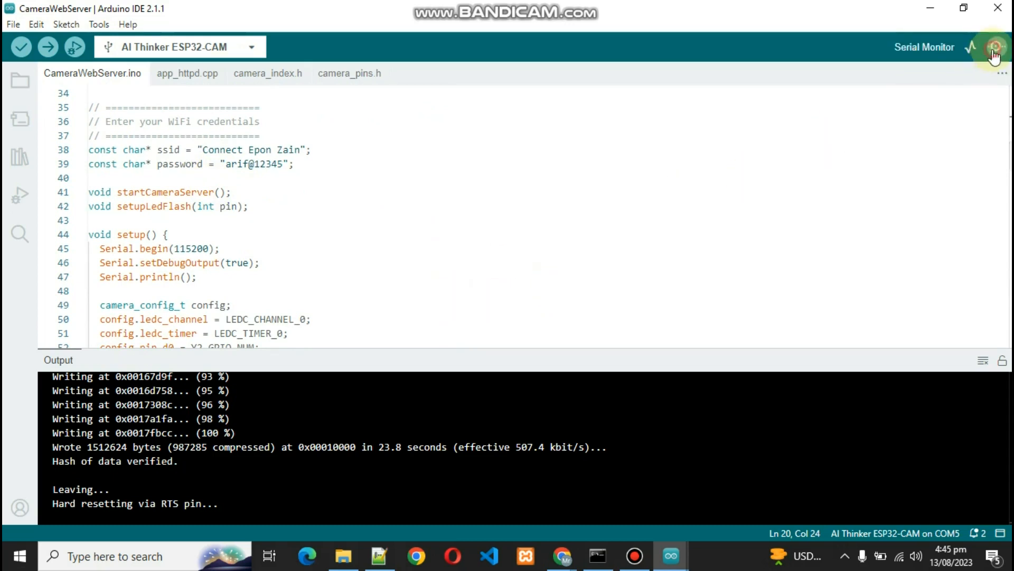
Show the Serial Monitor at 115200 baud with the camera's WiFi IP output
left_click(993, 46)
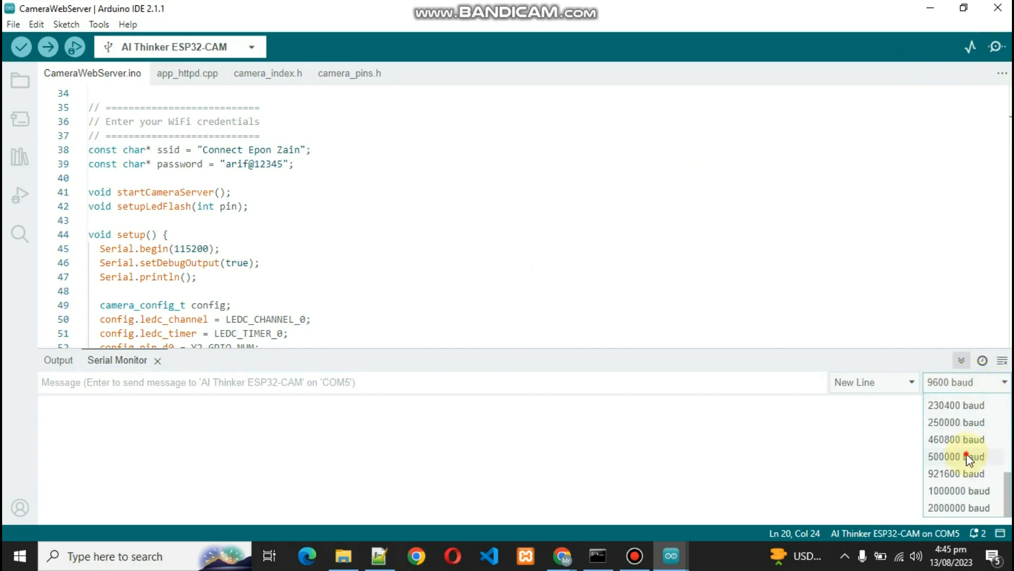
mouse_move(1006, 489)
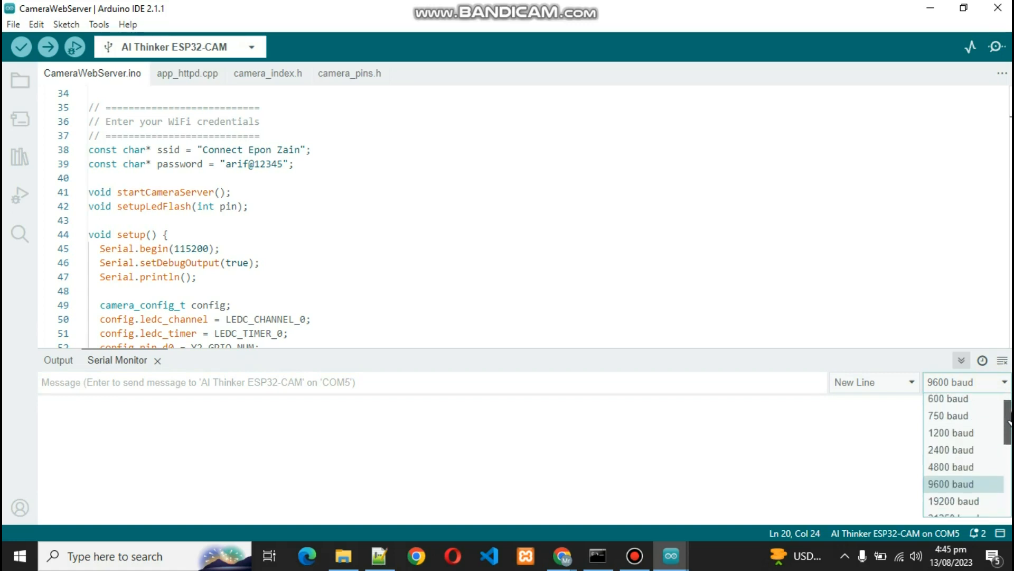
scroll("down", 3)
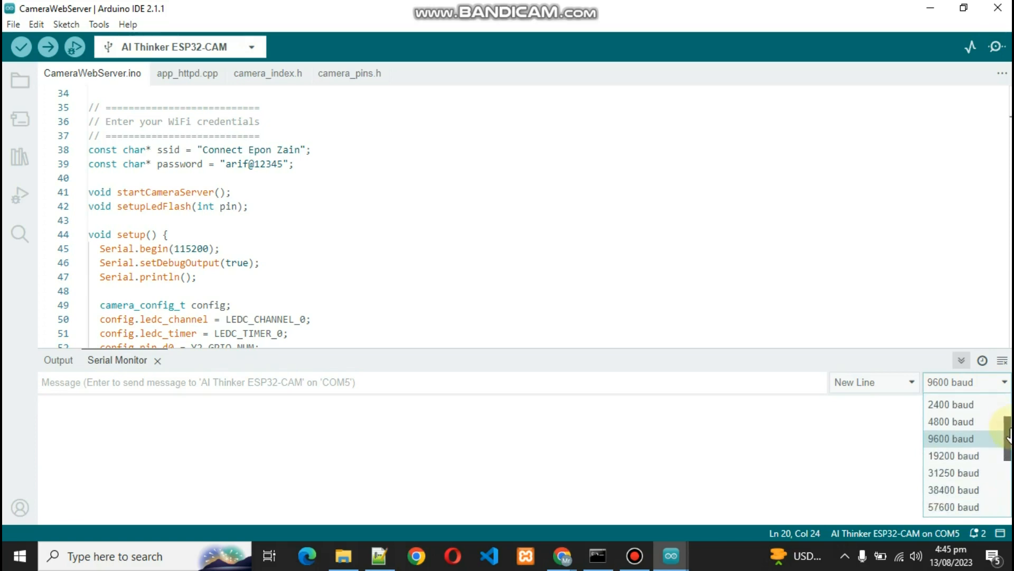
scroll("down", 3)
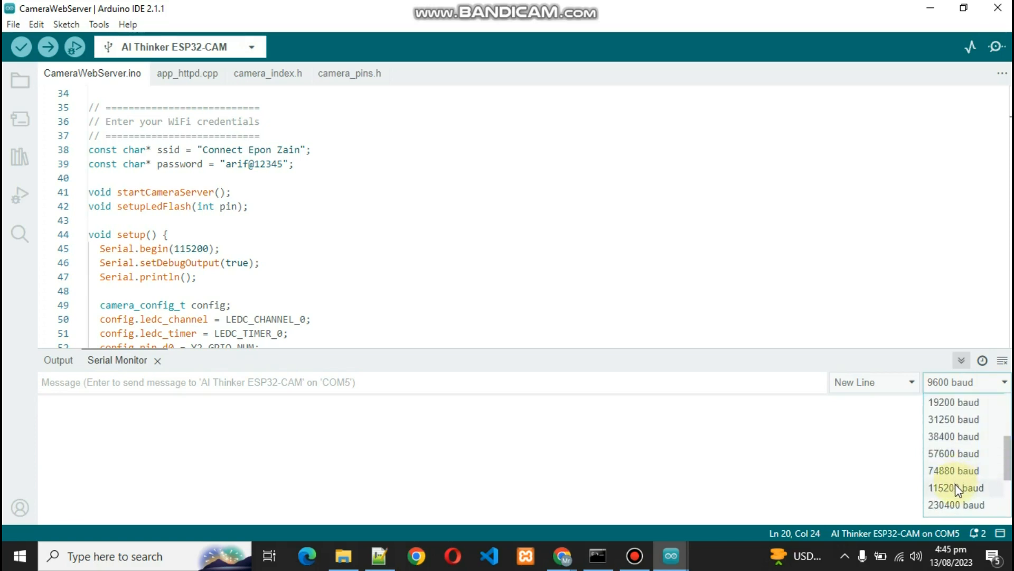
left_click(948, 488)
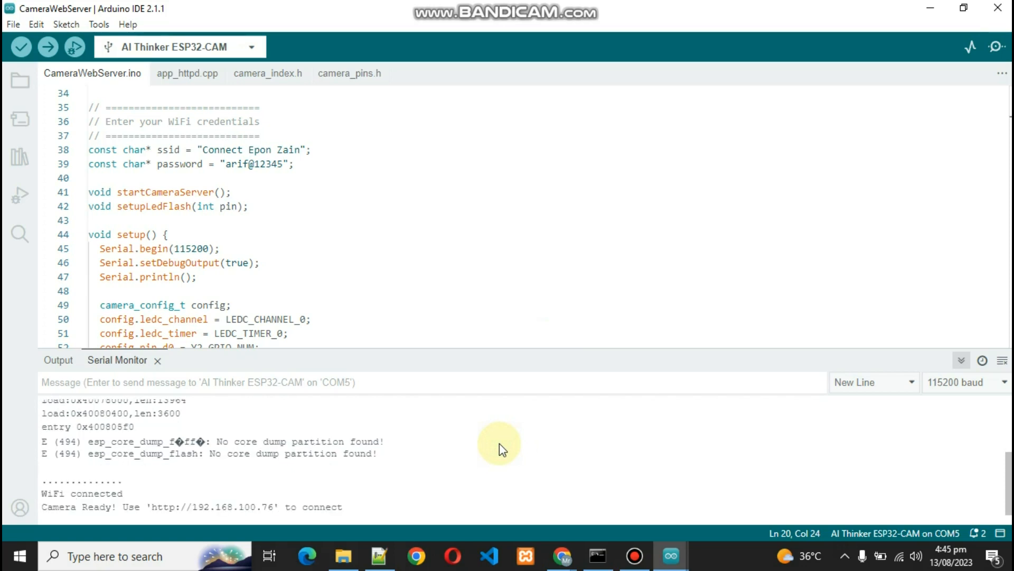
mouse_move(142, 512)
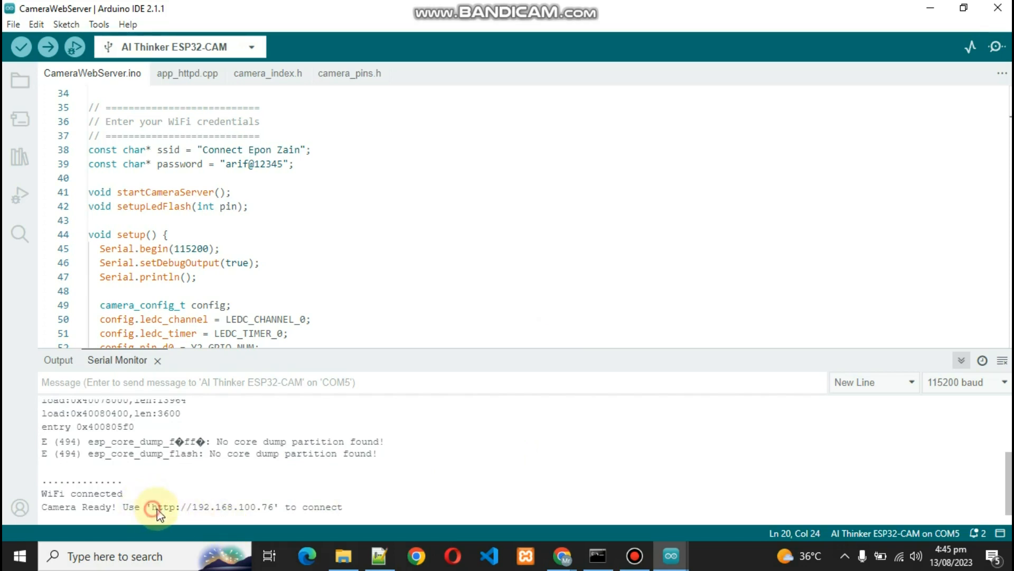
left_click_drag(152, 507, 274, 507)
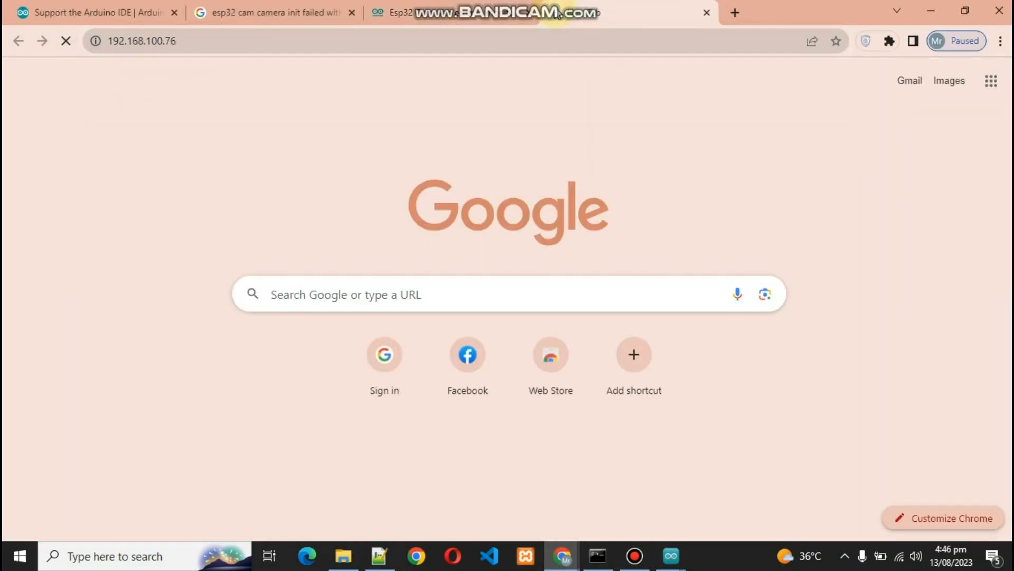
mouse_move(558, 16)
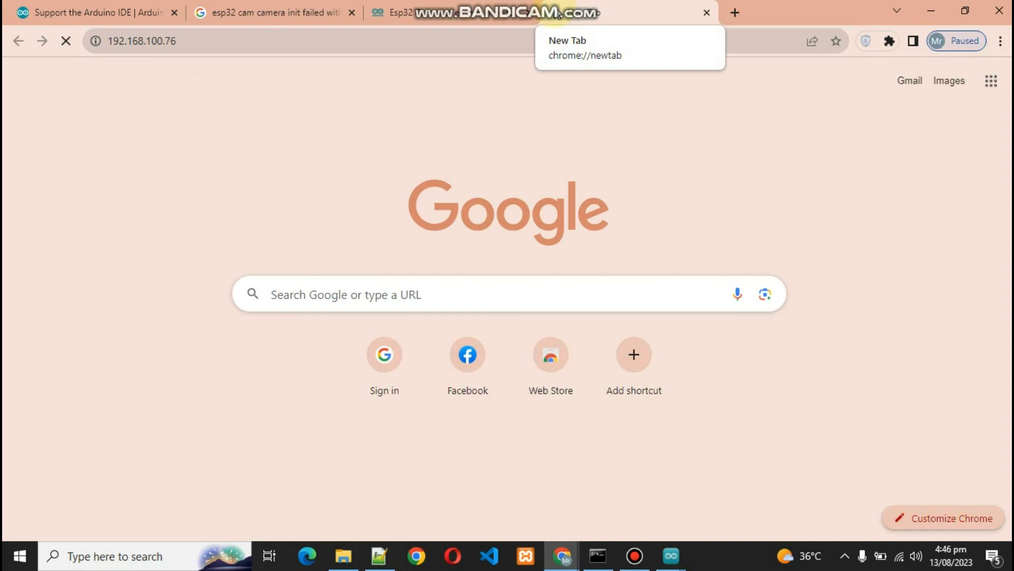